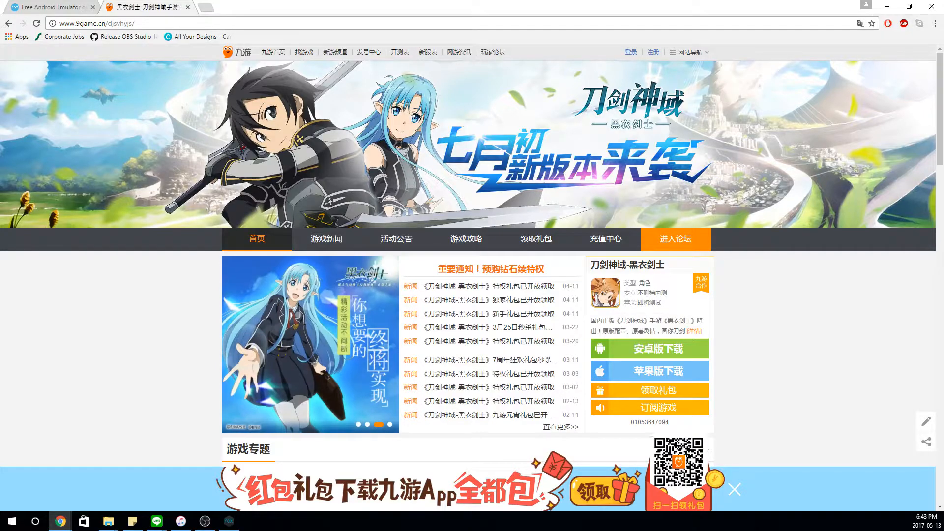
Reach the UC account registration form from the 刀剑神域 game page's top-bar 注册 link.
{"action": "left_click", "coordinate": [849, 22]}
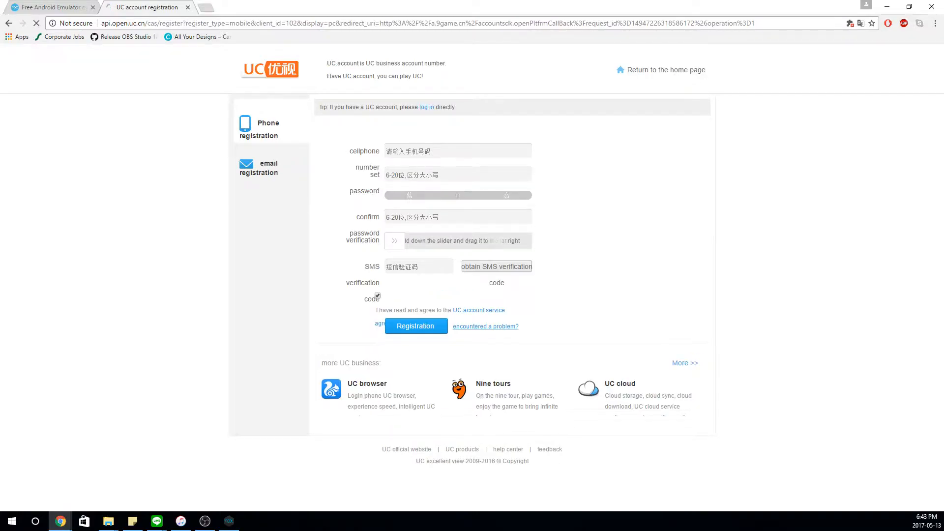
Switch to email sign-up, translate the form to English, and pass the slide check to reveal the character captcha.
{"action": "left_click", "coordinate": [267, 167]}
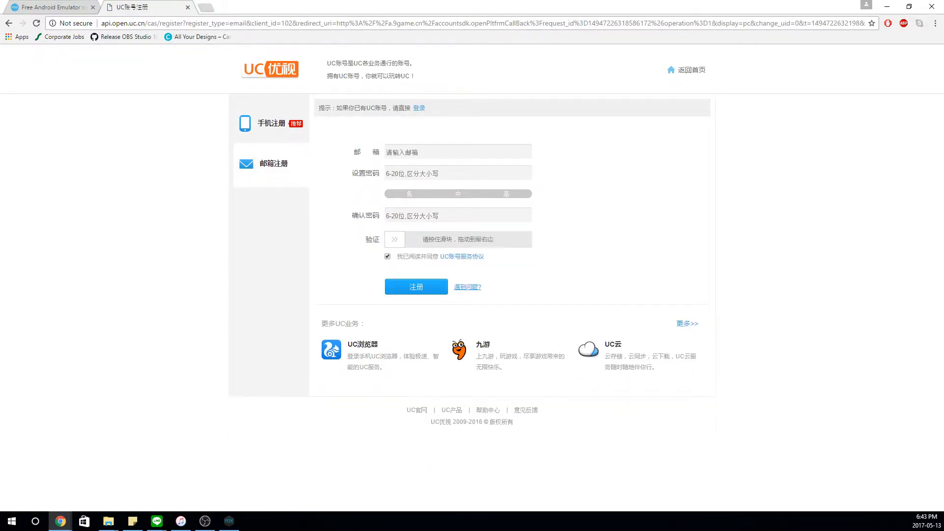
{"action": "left_click", "coordinate": [860, 23]}
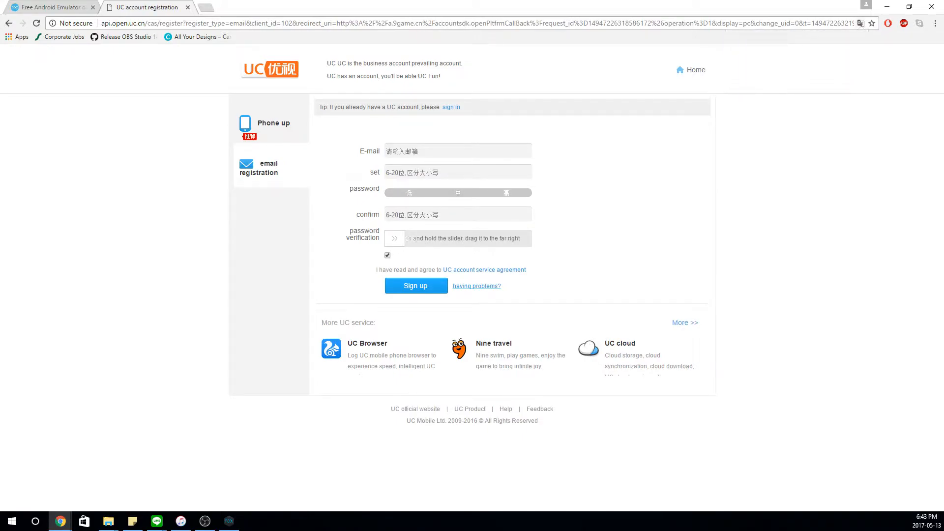
{"action": "left_click", "coordinate": [458, 213]}
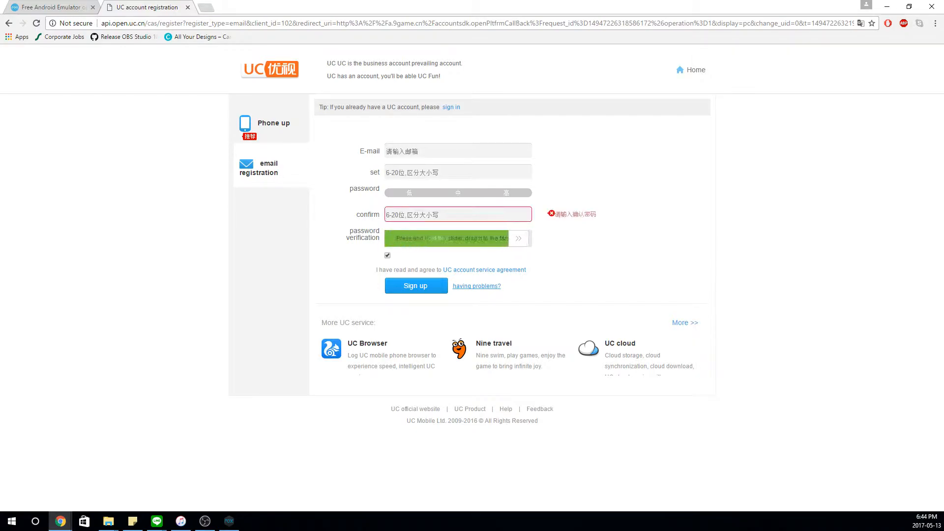
{"action": "left_click", "coordinate": [449, 238]}
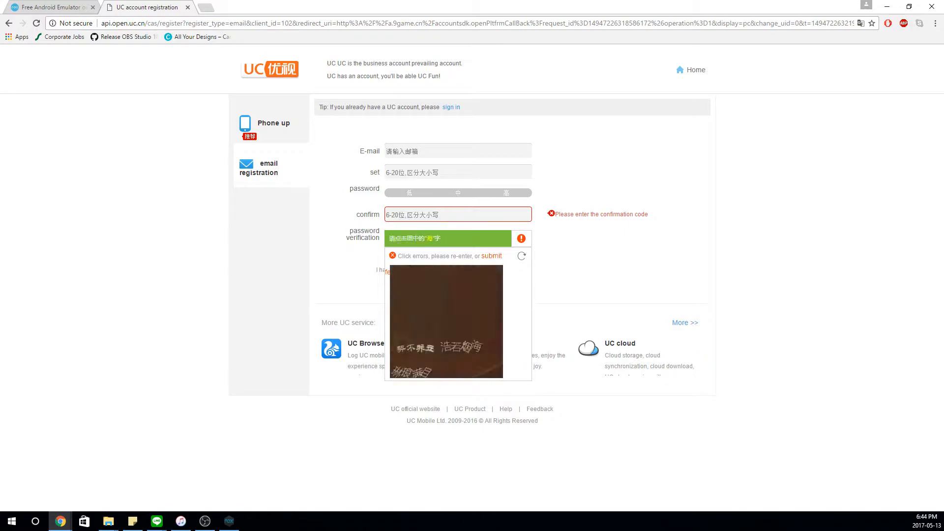
Pick the requested character in the captcha image, then again in the refreshed image after the error.
{"action": "left_click", "coordinate": [522, 255]}
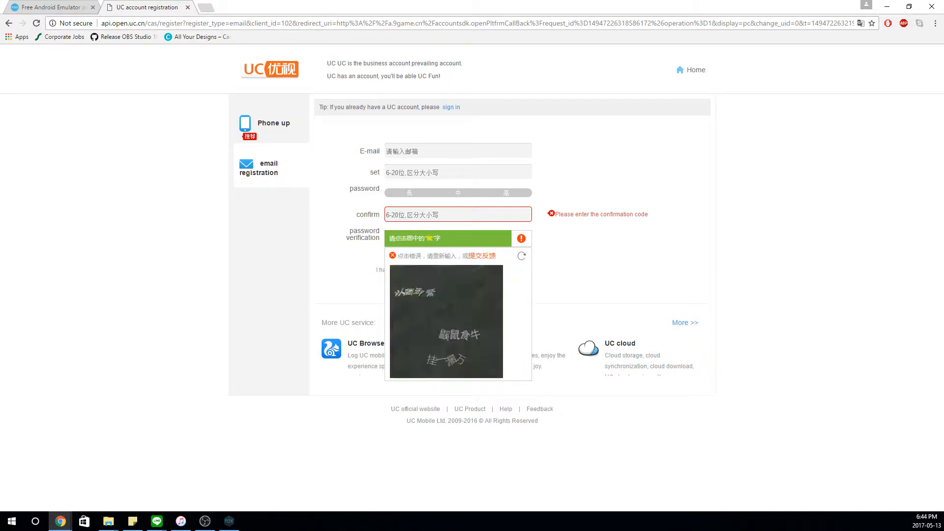
{"action": "left_click", "coordinate": [521, 255]}
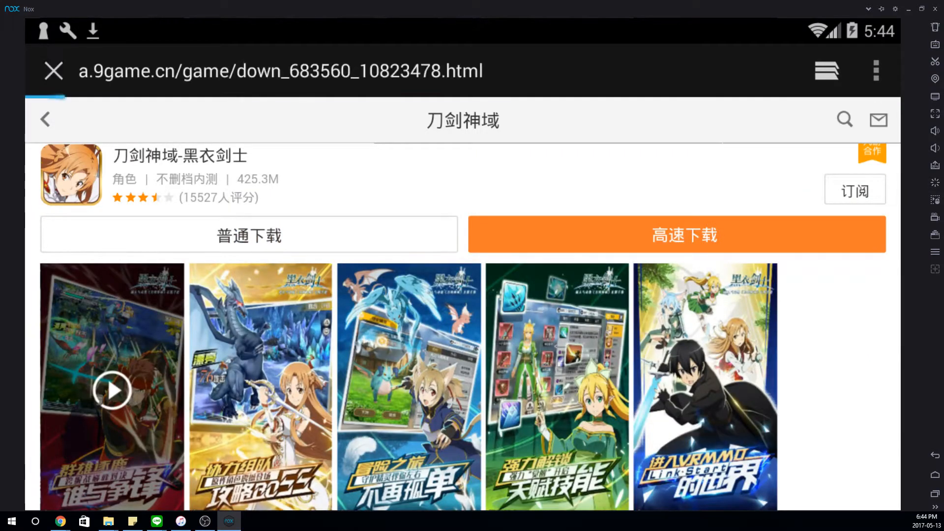
Start the 高速下载 download so 刀剑神域-黑衣剑士 installs onto the Nox emulator home screen.
{"action": "left_click", "coordinate": [684, 234]}
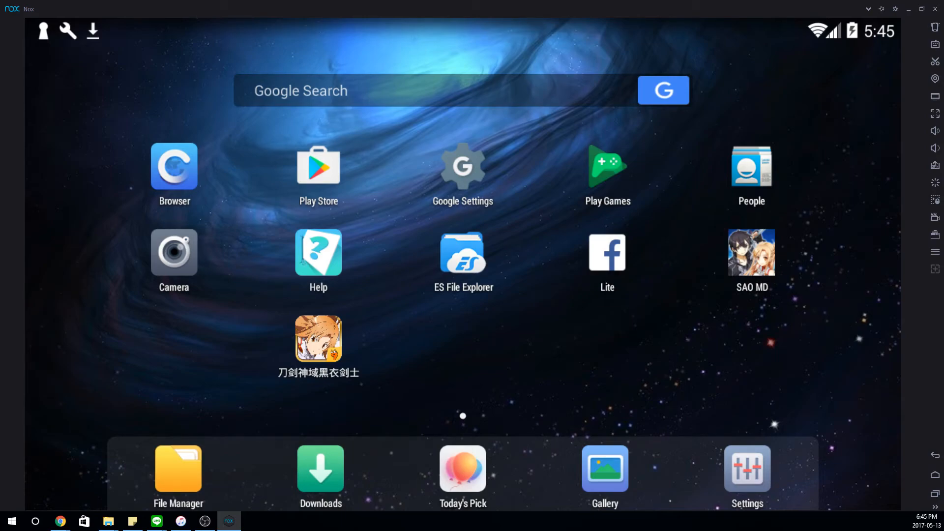
Launch Google Settings from the Nox home screen to show account and services options.
{"action": "left_click", "coordinate": [462, 167]}
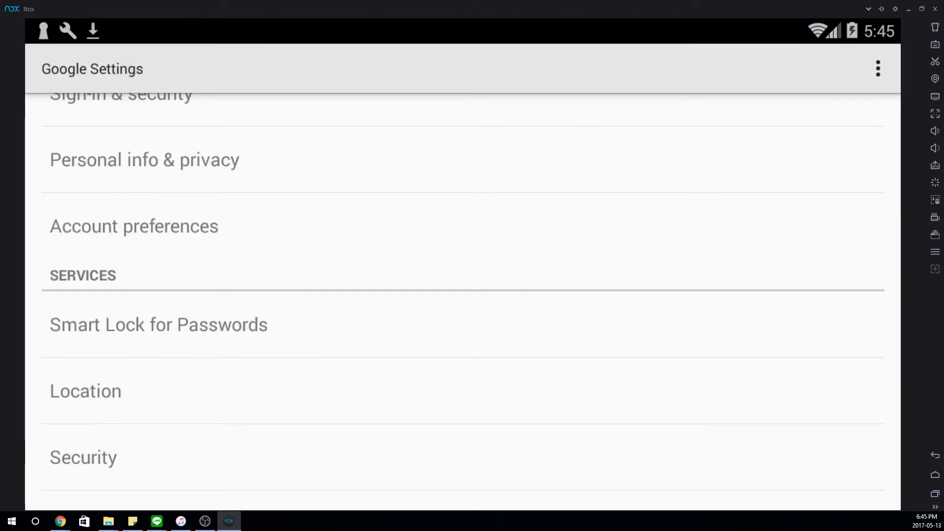